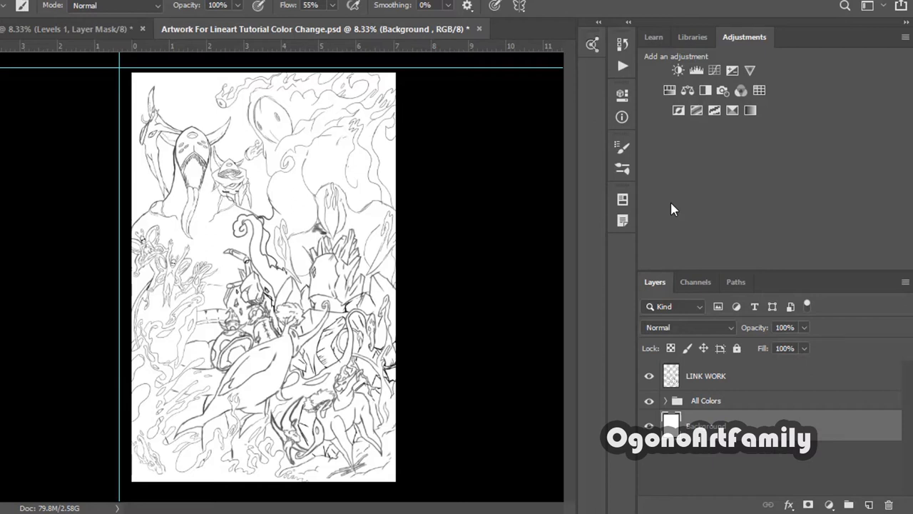
Make LINK WORK the active layer in Photoshop's Layers panel
click(706, 375)
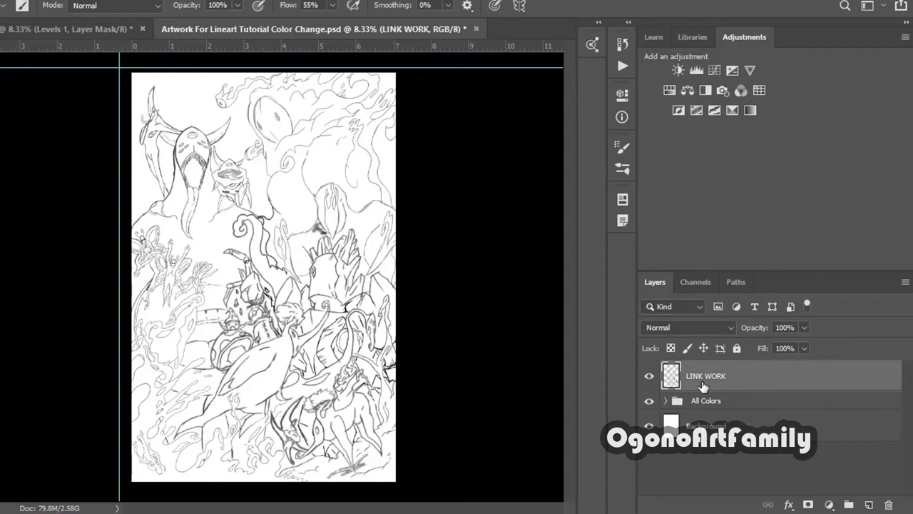
mouse_move(649, 354)
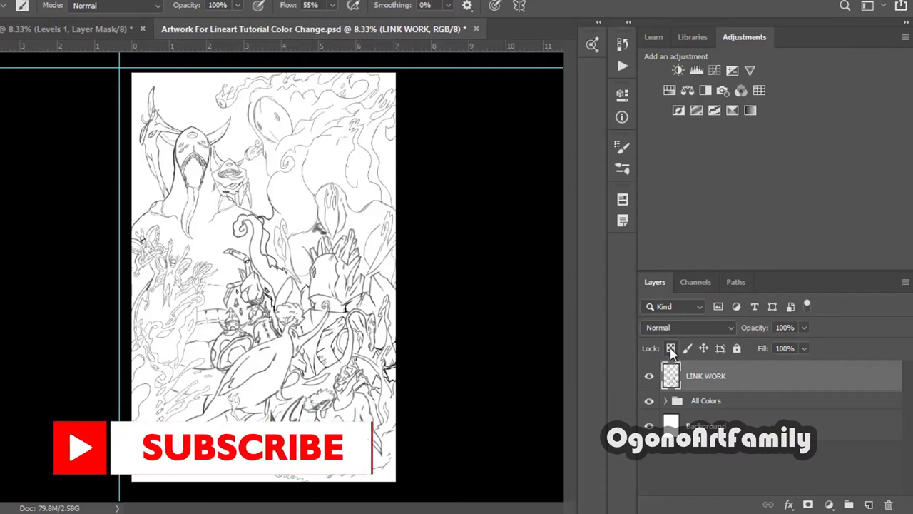
mouse_move(884, 376)
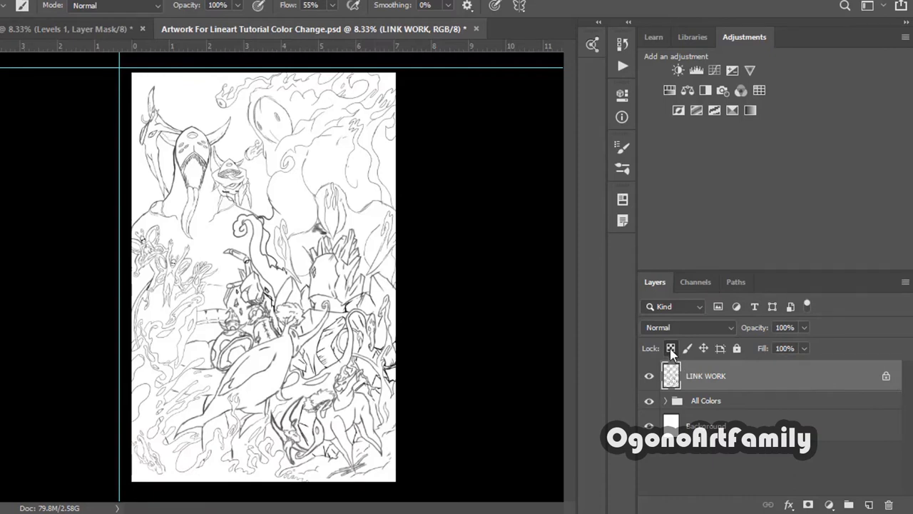
mouse_move(670, 348)
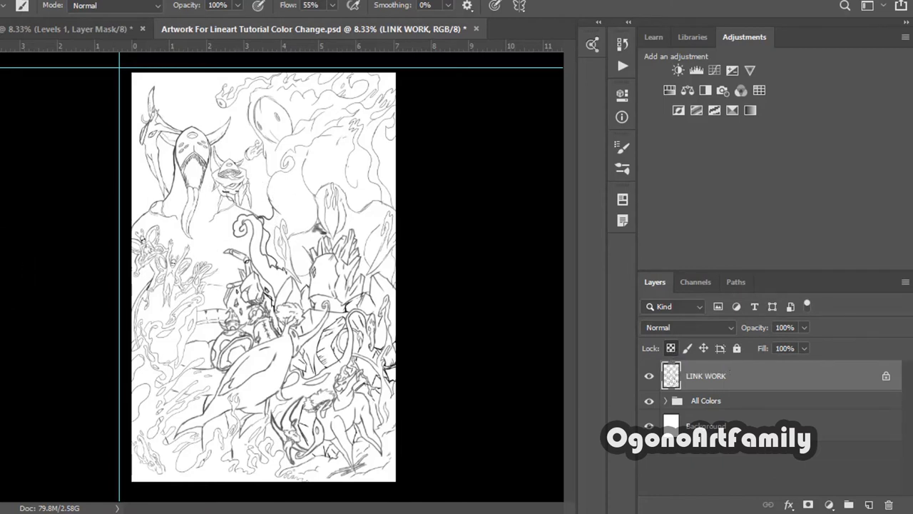
mouse_move(125, 135)
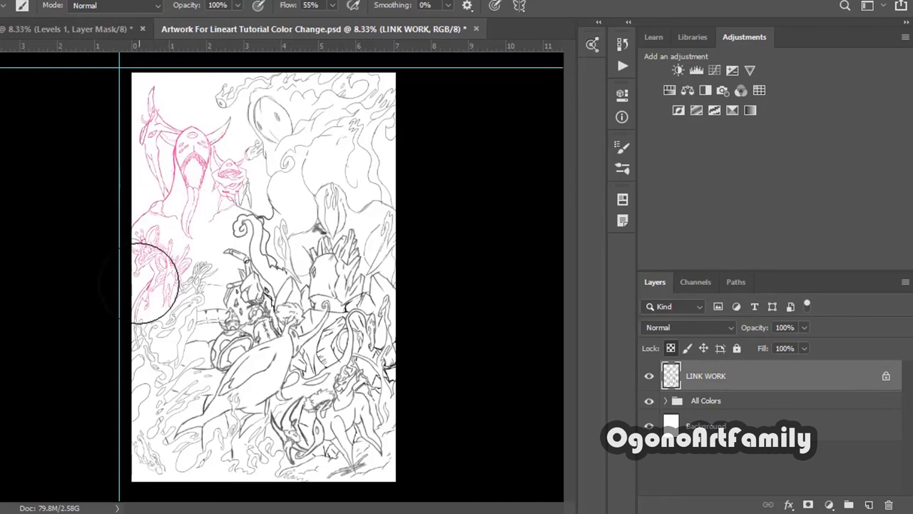
Paint pink across the canvas on the locked LINK WORK layer
drag(153, 282, 278, 360)
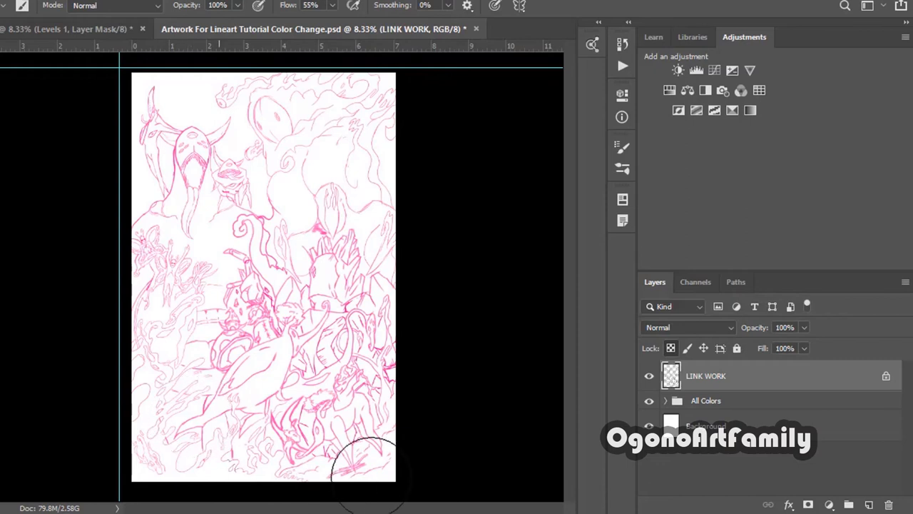
mouse_move(484, 335)
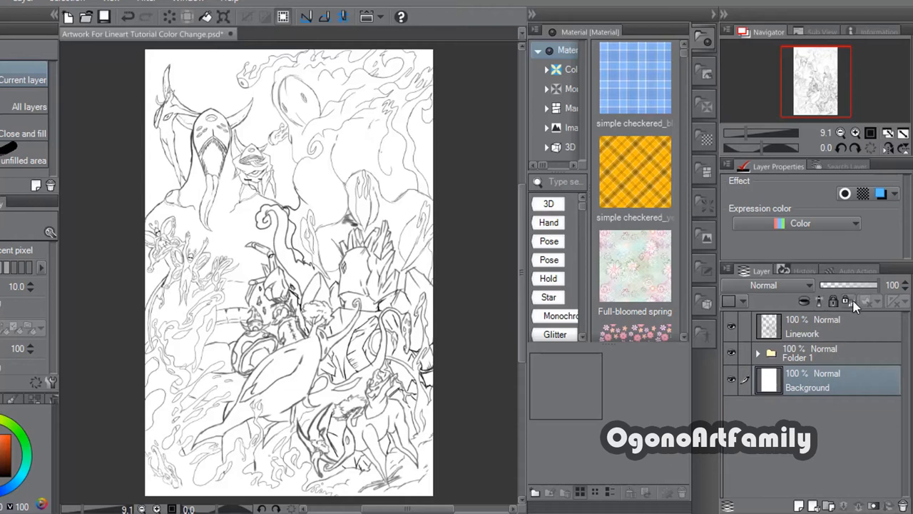
mouse_move(847, 301)
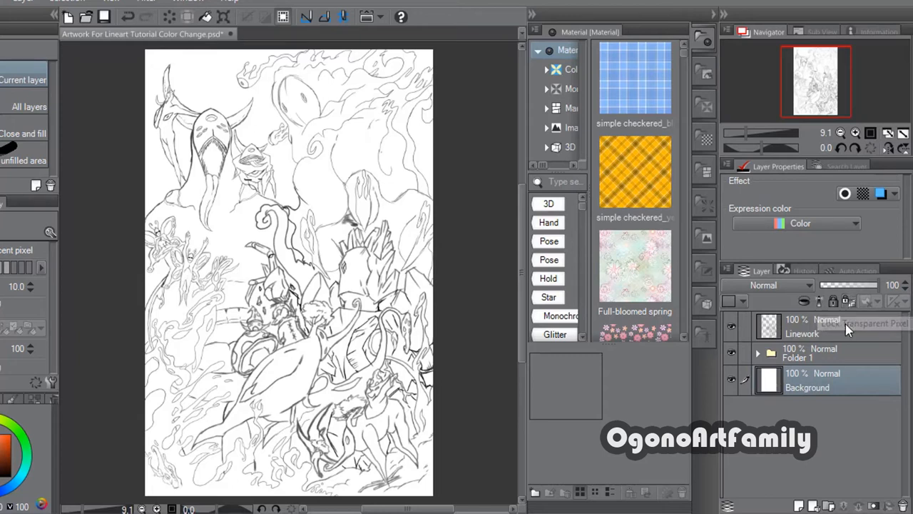
mouse_move(851, 301)
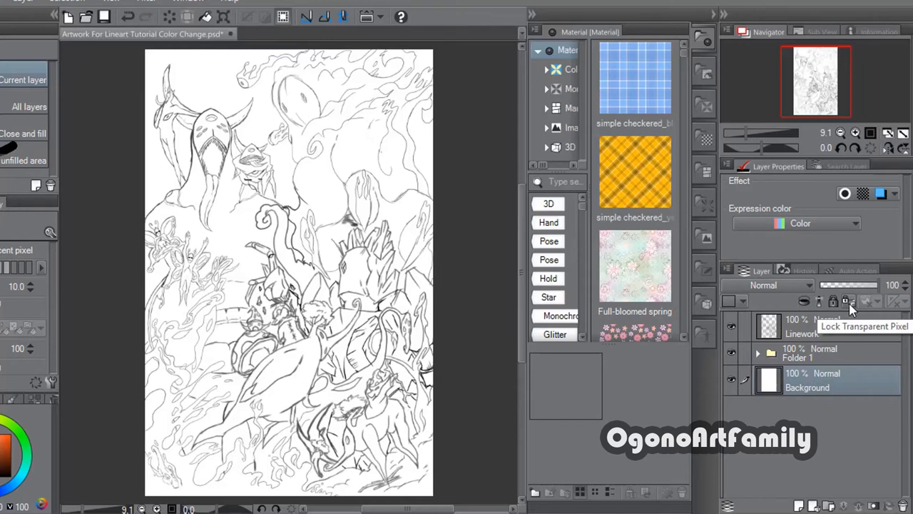
mouse_move(849, 306)
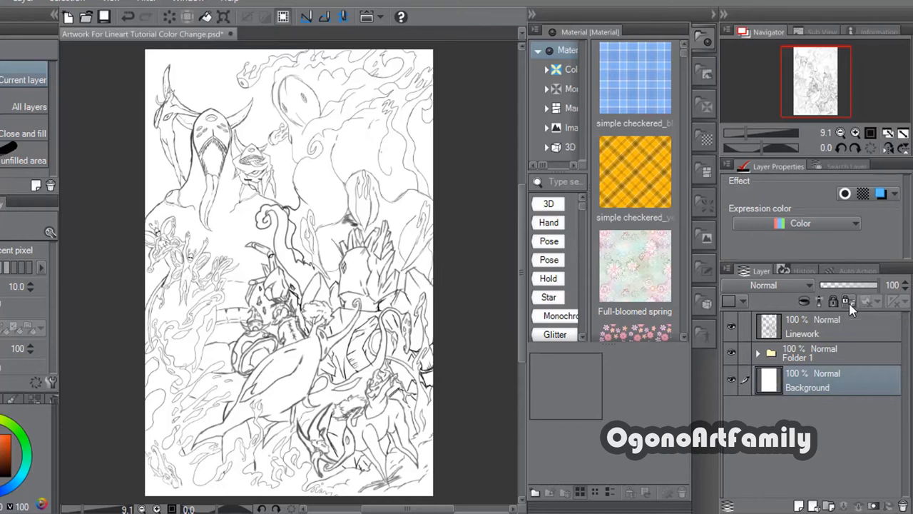
mouse_move(853, 308)
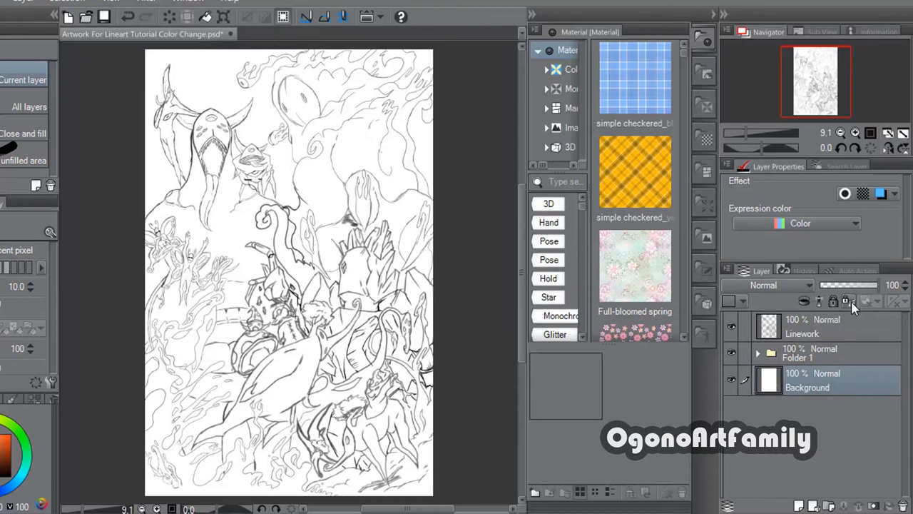
mouse_move(855, 307)
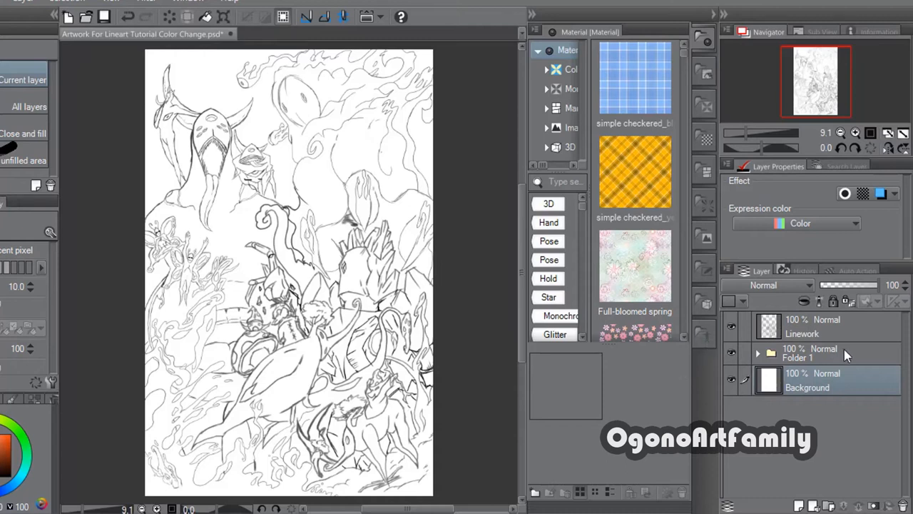
mouse_move(807, 366)
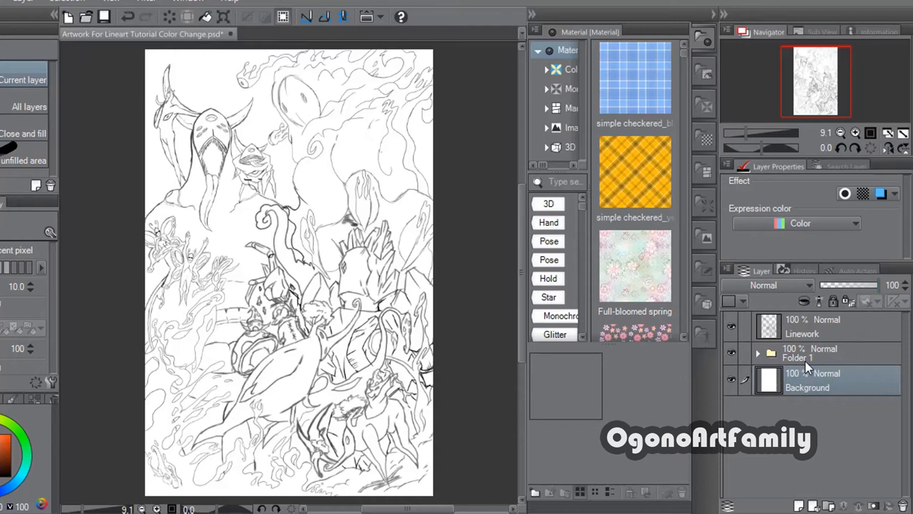
Select the Linework layer in Manga Studio's Layer palette
click(821, 326)
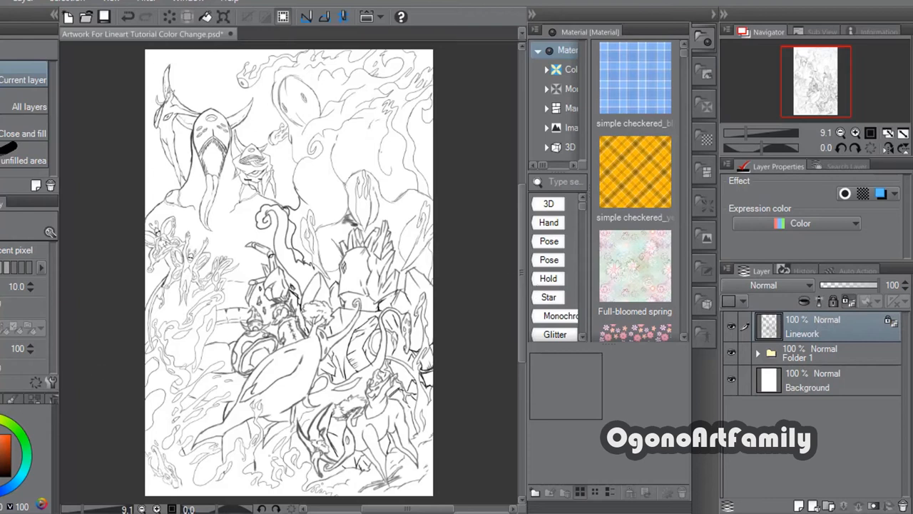
mouse_move(736, 329)
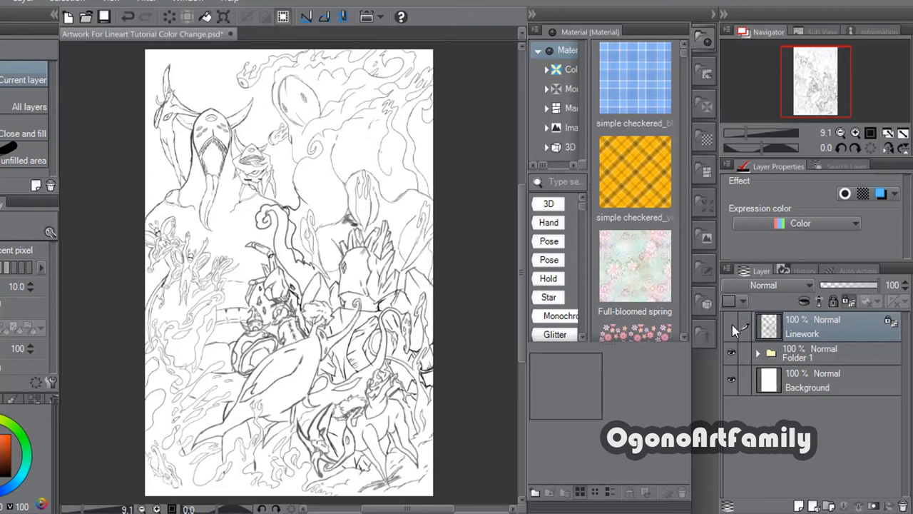
Hide the Linework layer to view the background, then show it again
click(731, 328)
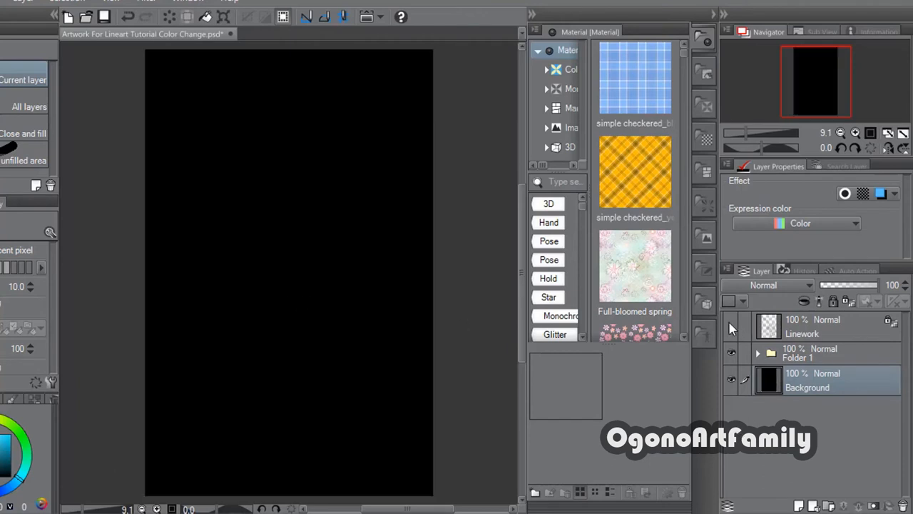
click(821, 326)
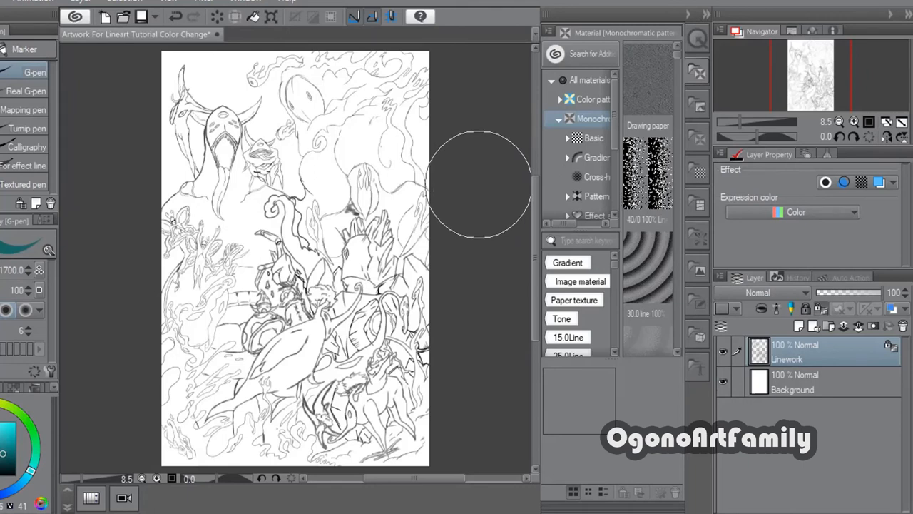
mouse_move(464, 180)
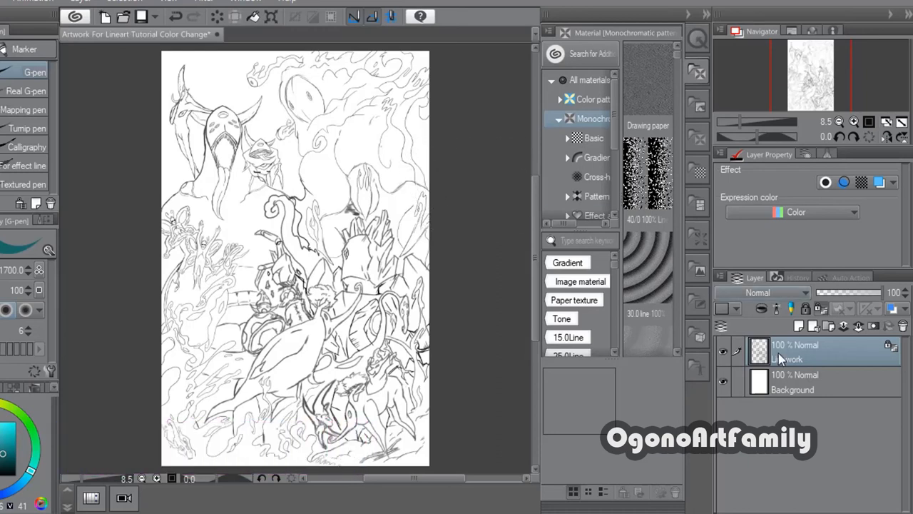
mouse_move(822, 308)
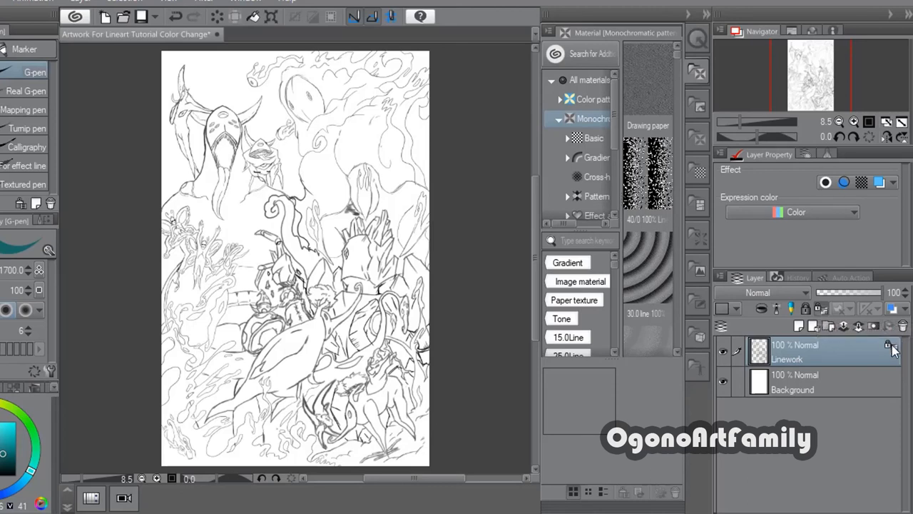
mouse_move(398, 362)
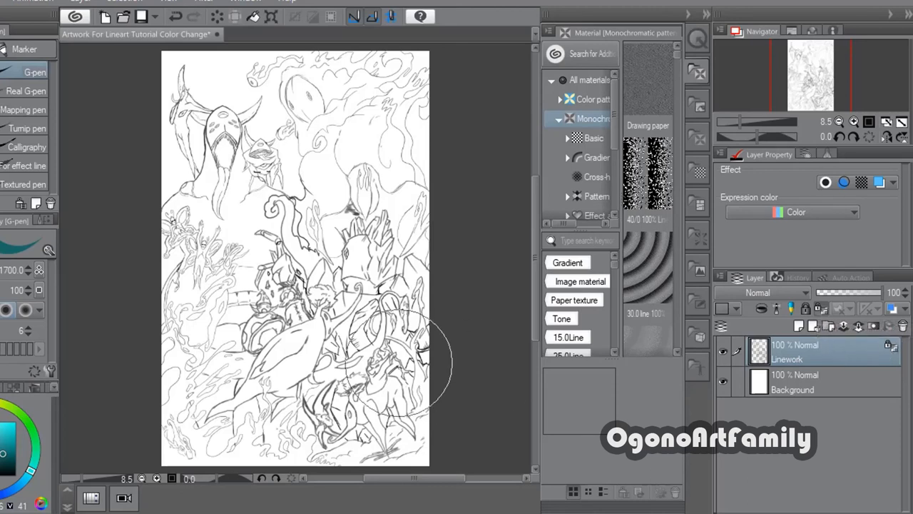